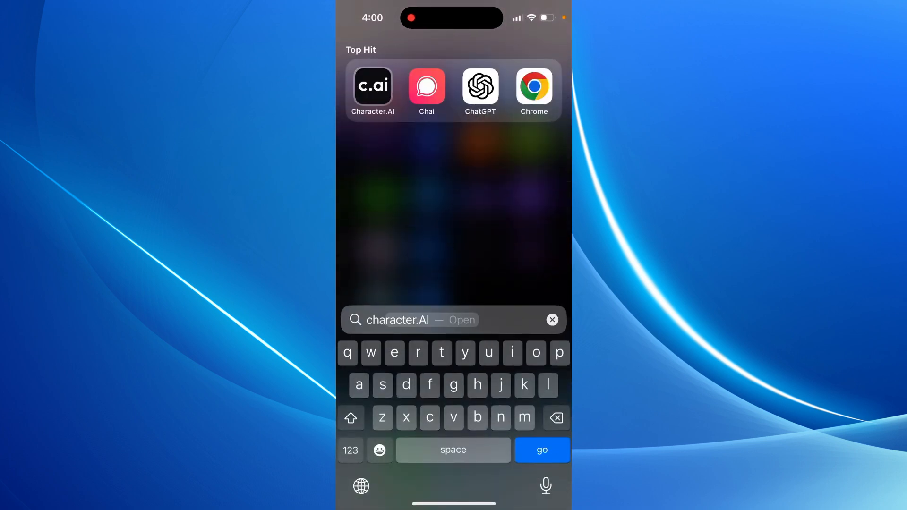
# Launch Chai from the Spotlight Top Hit so its premium subscription offer appears
pyautogui.click(425, 88)
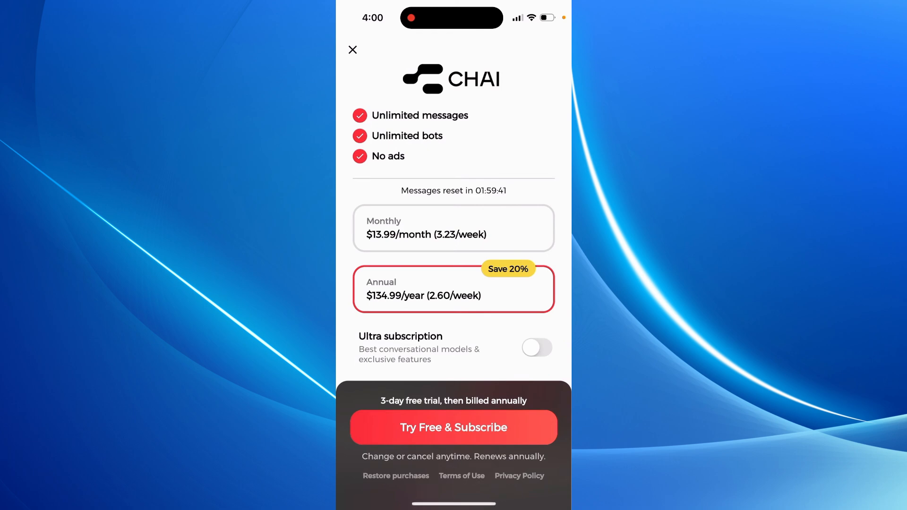
# Dismiss the paywall, view the Alien bot's stats card, then go to the conversations list
pyautogui.click(352, 50)
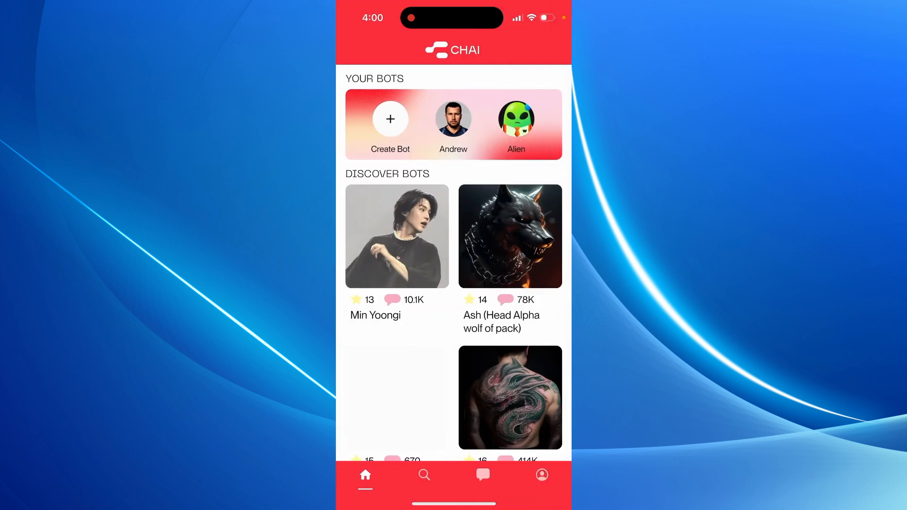
pyautogui.click(515, 119)
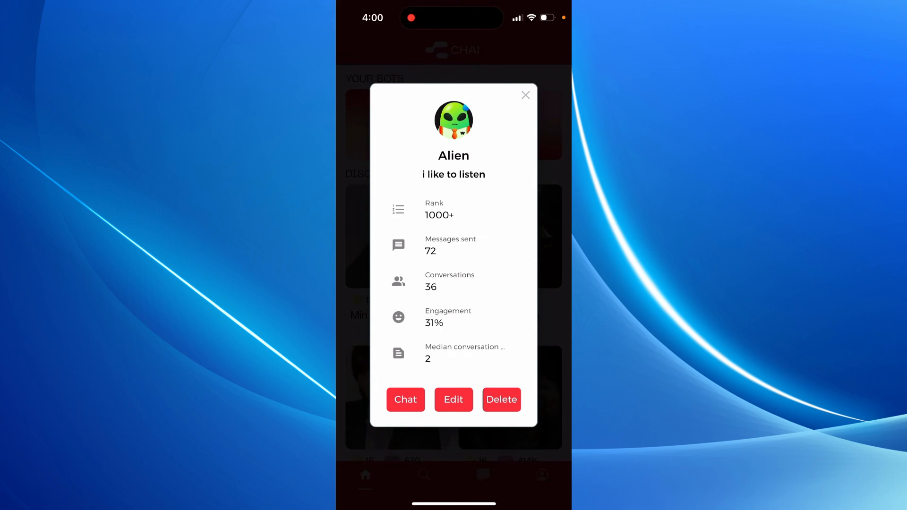
pyautogui.click(525, 94)
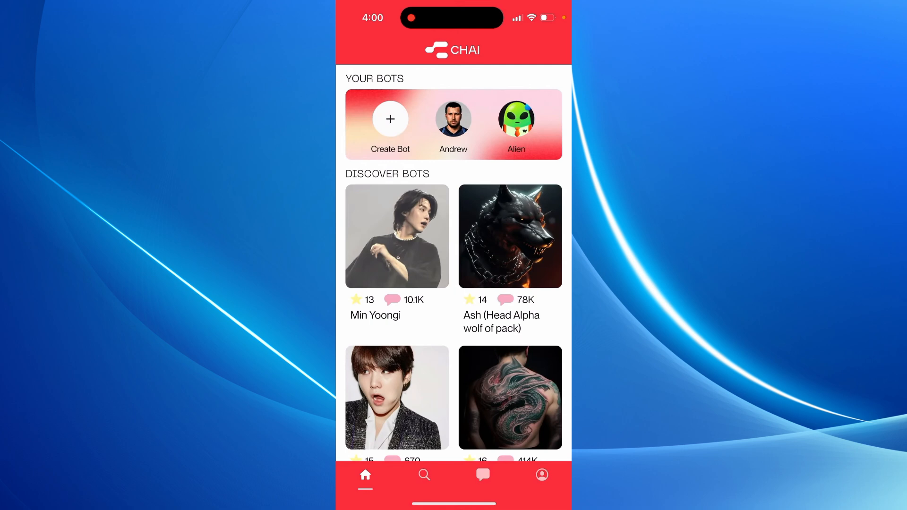
pyautogui.click(483, 474)
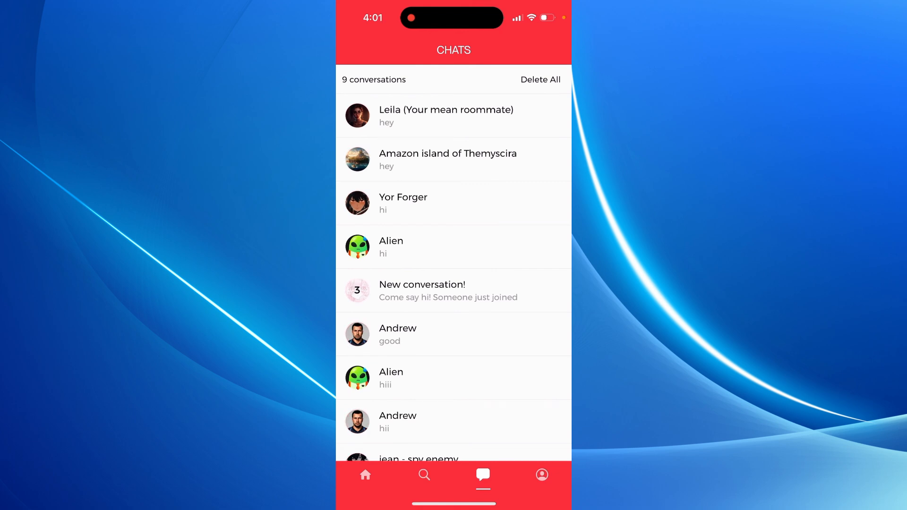
pyautogui.click(541, 474)
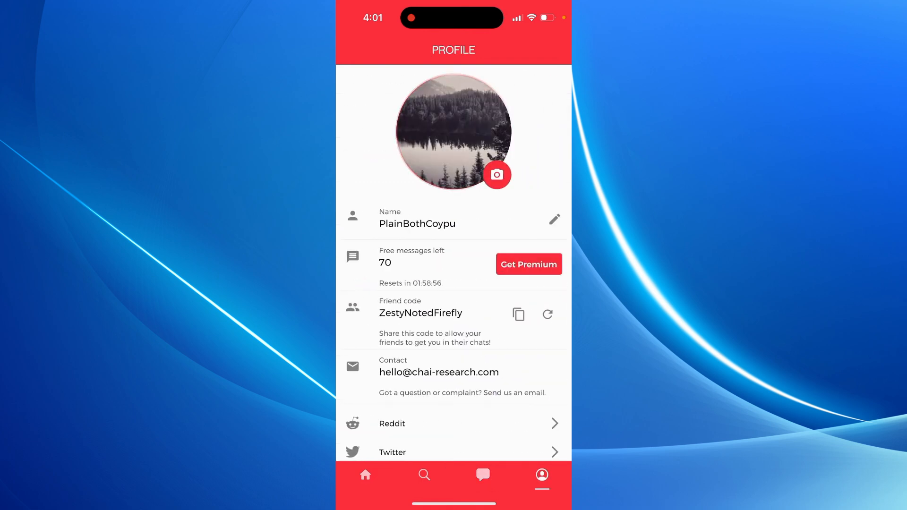
pyautogui.click(424, 474)
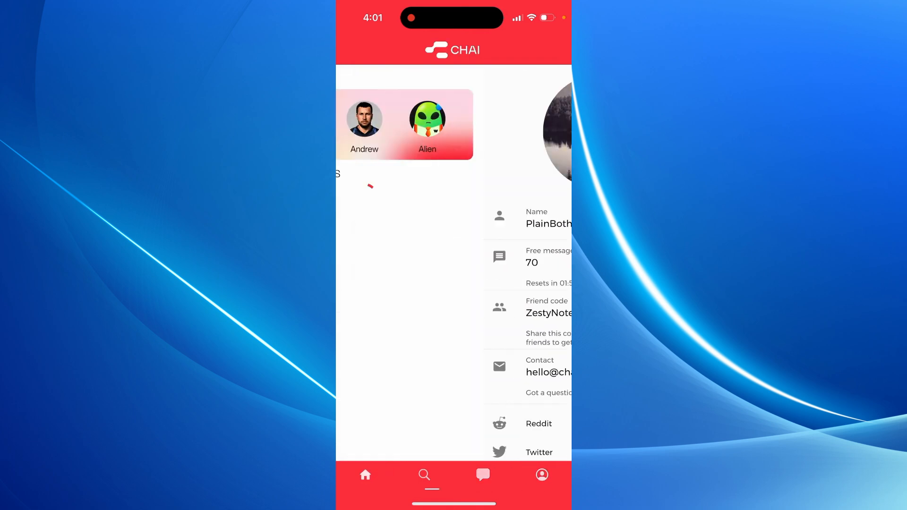
pyautogui.click(364, 475)
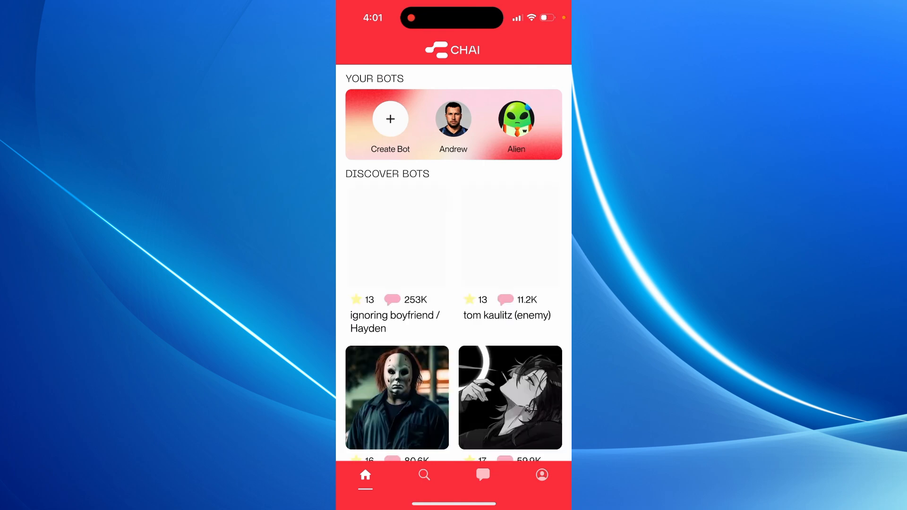